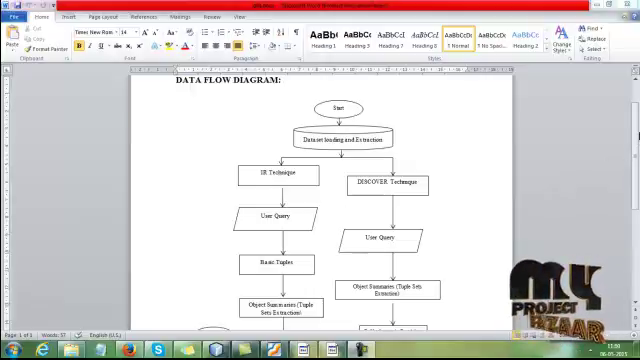
- Scroll through the project source before moving to the running app
scroll(down, 3)
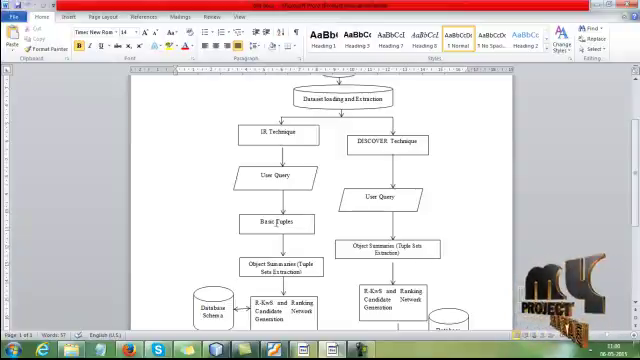
scroll(down, 3)
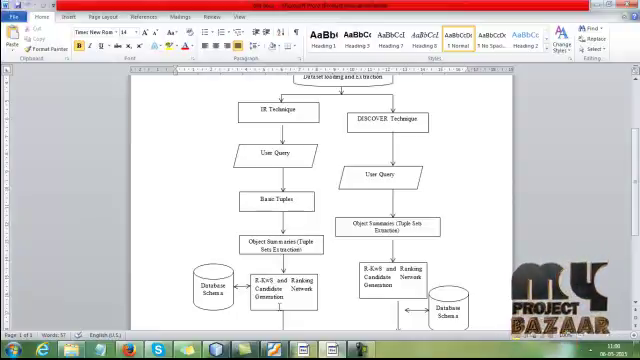
scroll(down, 3)
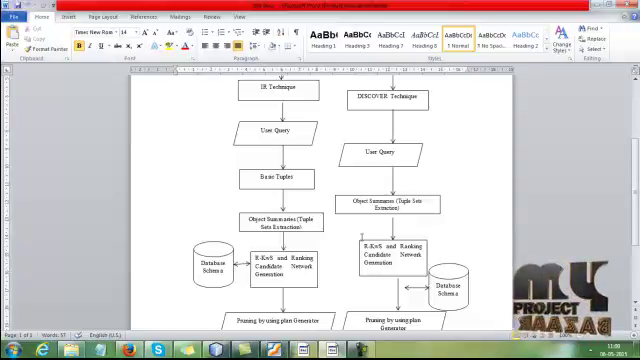
scroll(down, 3)
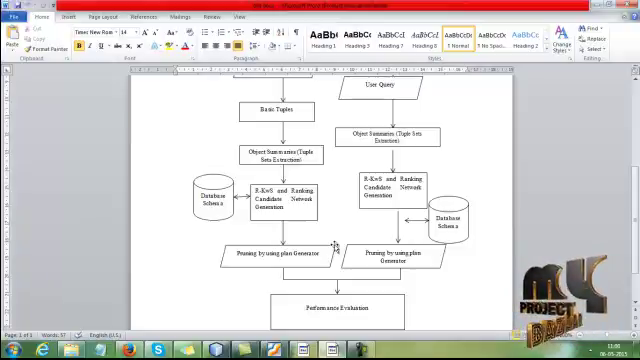
scroll(down, 3)
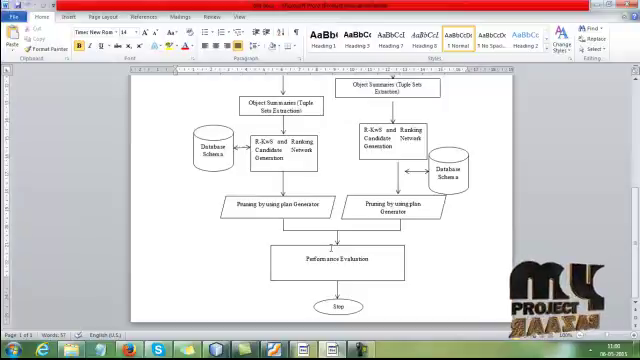
scroll(up, 3)
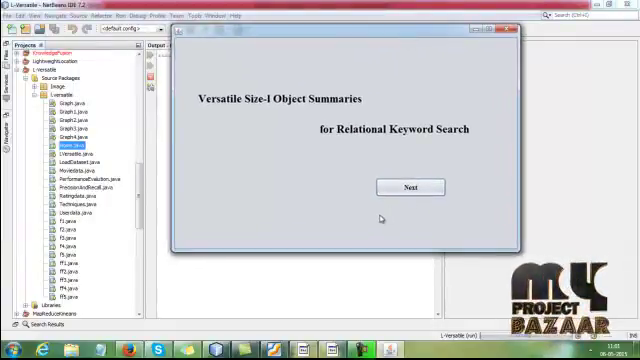
- Load Dataset1's user records from the chosen file and return to Data Preprocessing
click(409, 187)
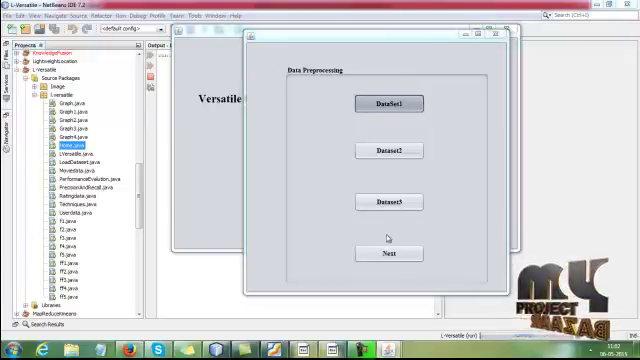
click(384, 253)
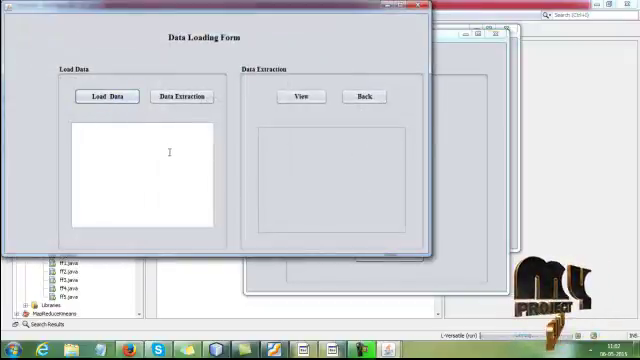
click(104, 96)
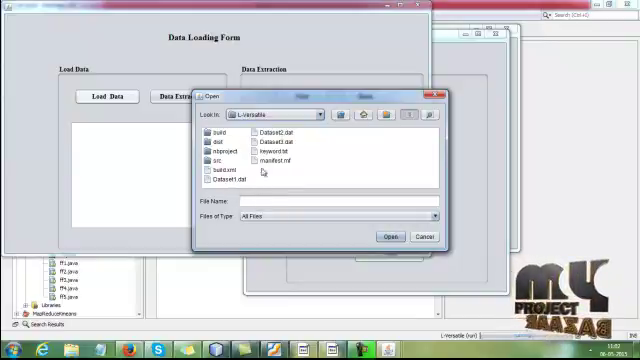
click(390, 235)
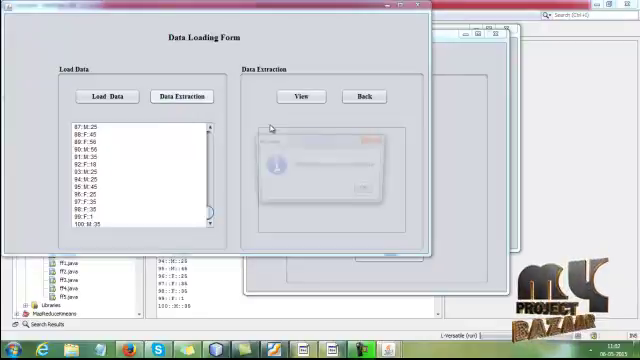
click(297, 96)
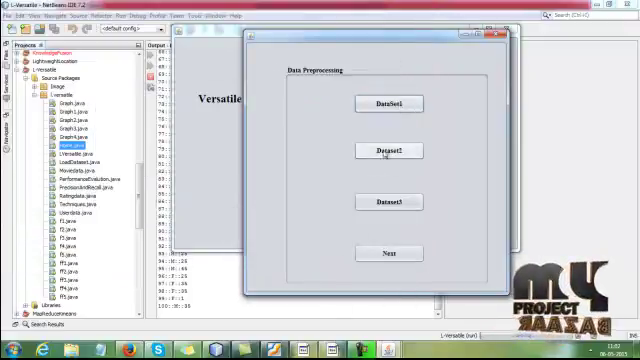
- Load and extract Dataset2's movie records
click(384, 150)
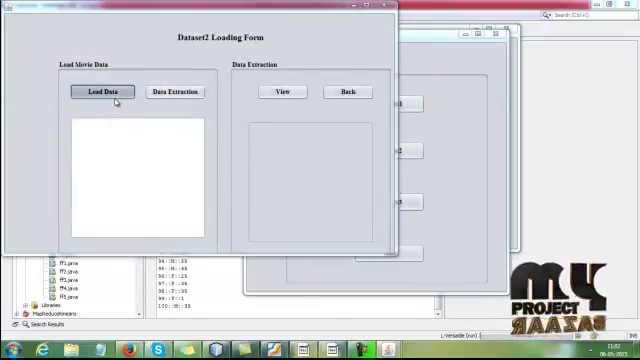
click(98, 91)
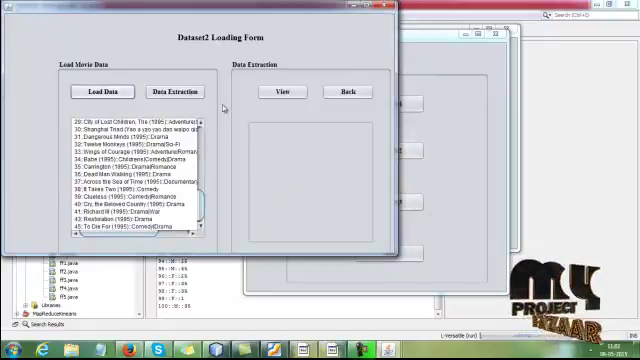
click(282, 91)
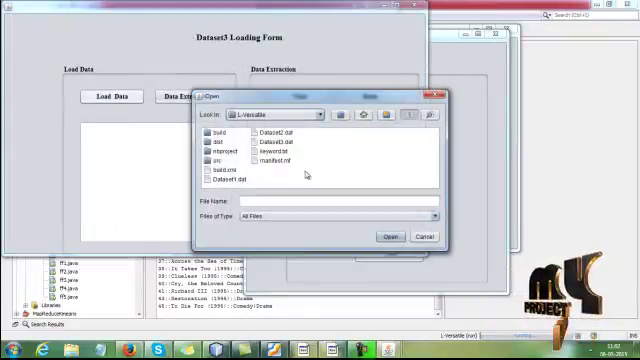
- Load, extract and view Dataset3's ratings, then continue to the User Keyword Search Form
click(387, 235)
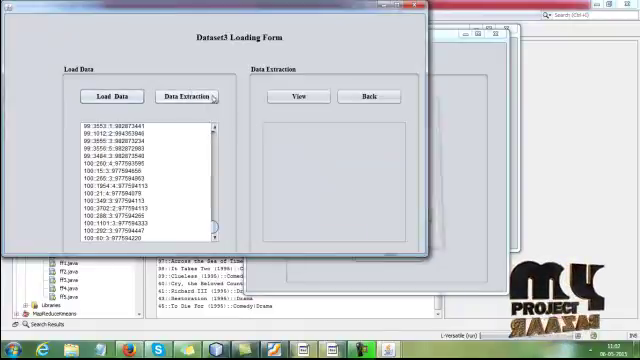
click(187, 95)
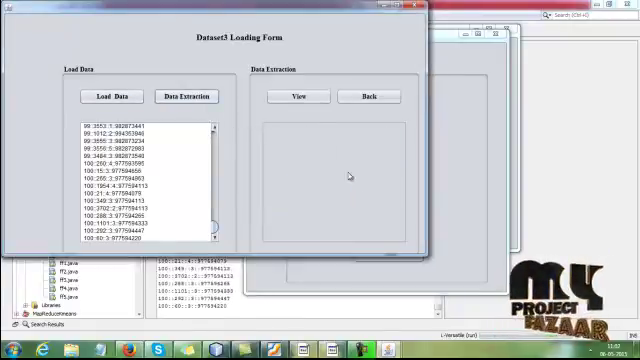
click(294, 96)
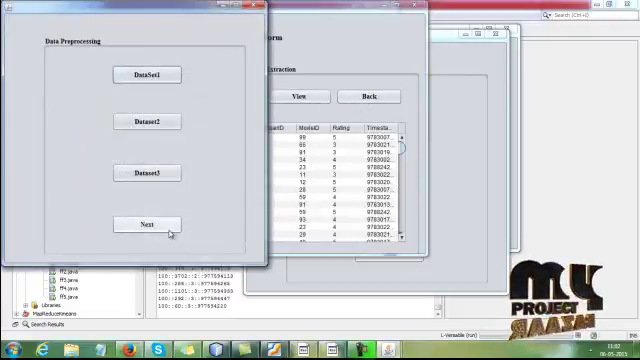
click(149, 222)
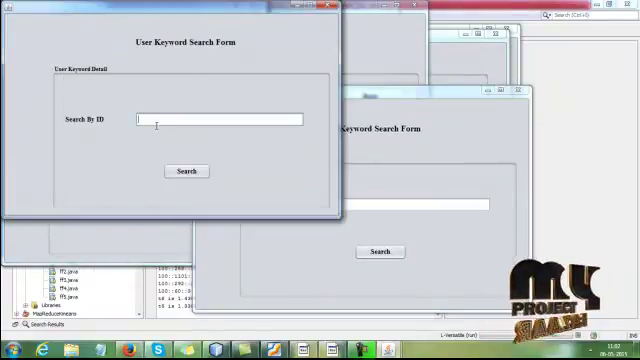
- Search for ID 12 and fetch its tuple sets
click(186, 171)
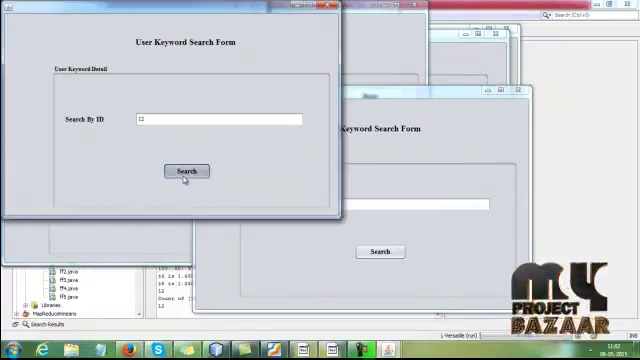
click(185, 171)
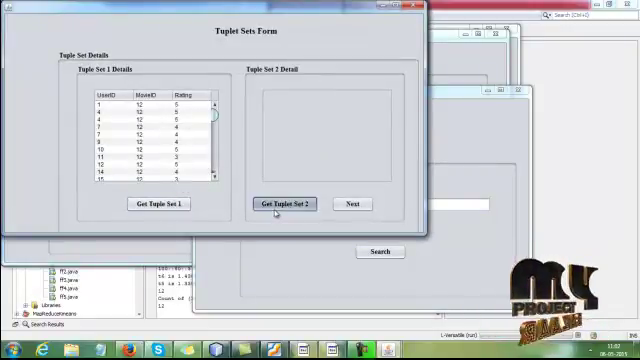
click(276, 204)
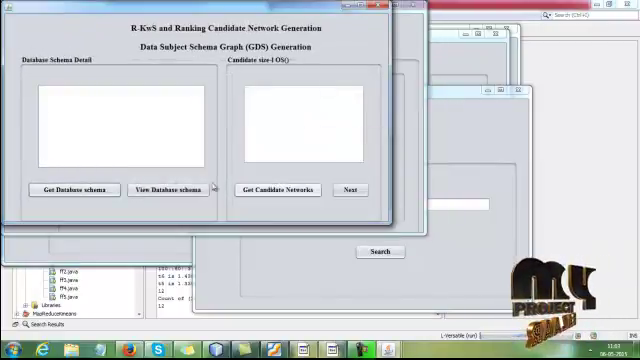
- Get the database schema and candidate size-l networks, then move to plan-generator pruning
click(63, 190)
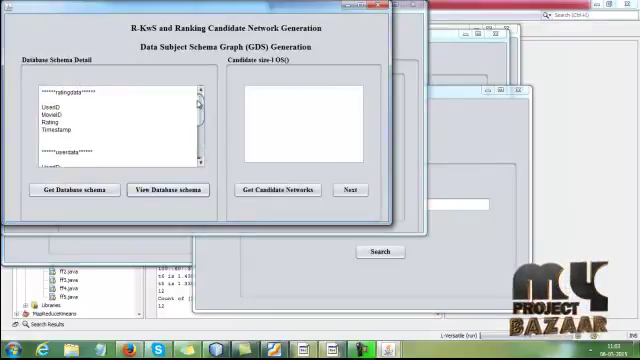
click(278, 190)
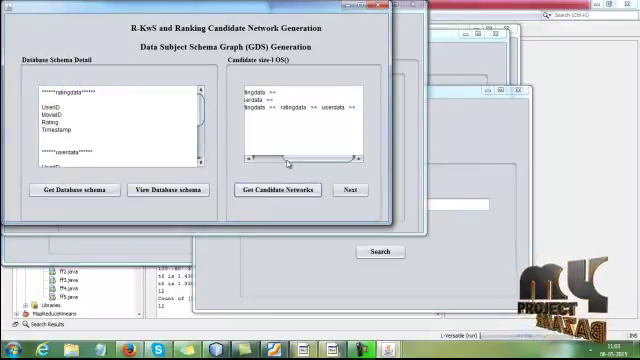
click(348, 190)
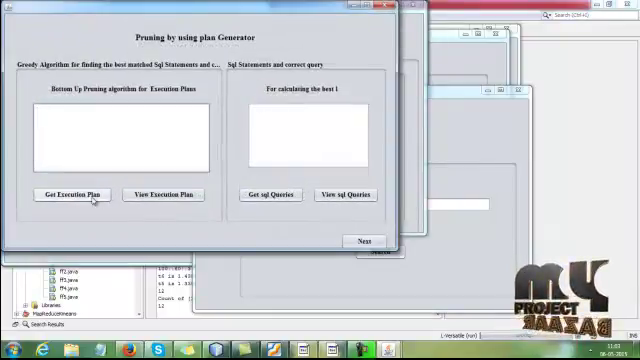
- Generate the execution plans and SQL queries, selecting the ratingdata MovieID = 12 query
click(88, 194)
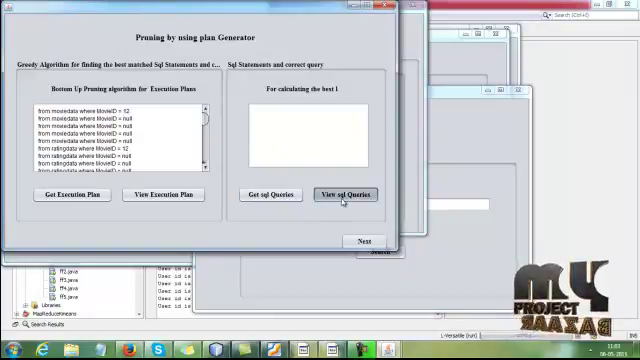
click(351, 194)
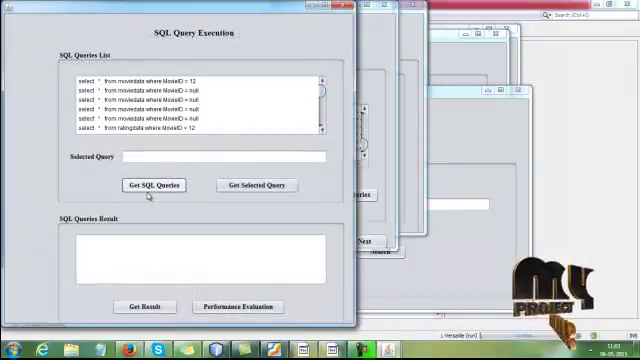
click(256, 184)
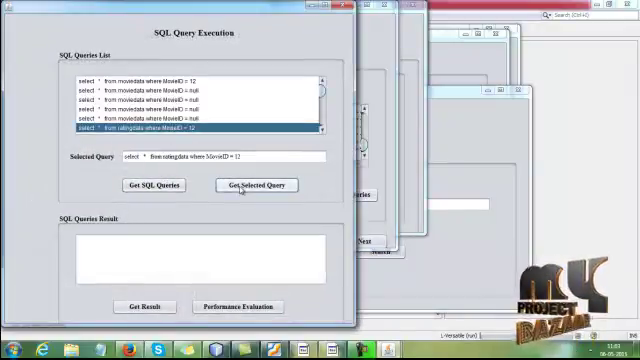
- Run the MovieID = 12 query to list its result rows and go to Performance Evaluation
click(255, 184)
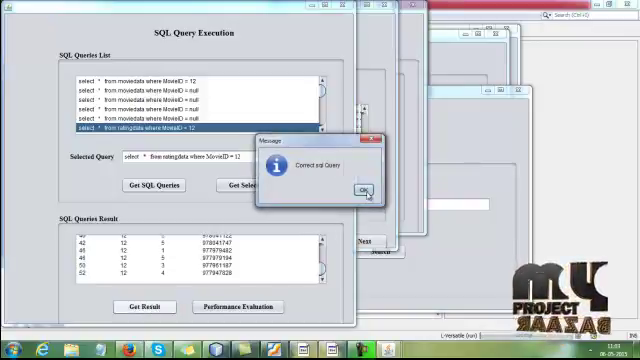
click(358, 189)
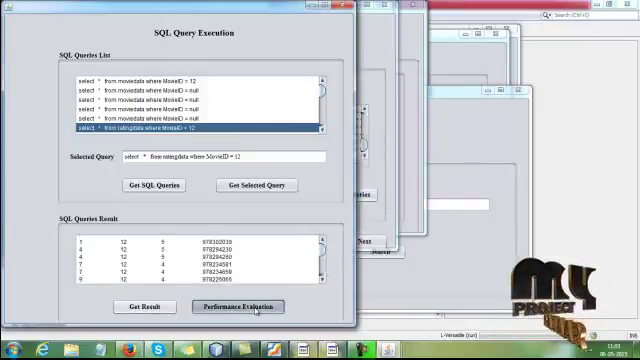
click(246, 306)
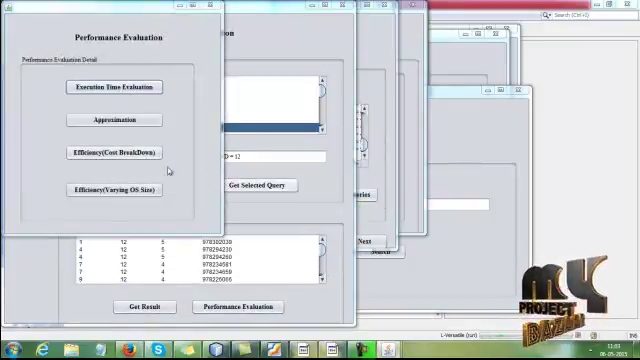
- Show the DISCOVER vs IR Style execution time, approximation and cost-breakdown charts
click(112, 87)
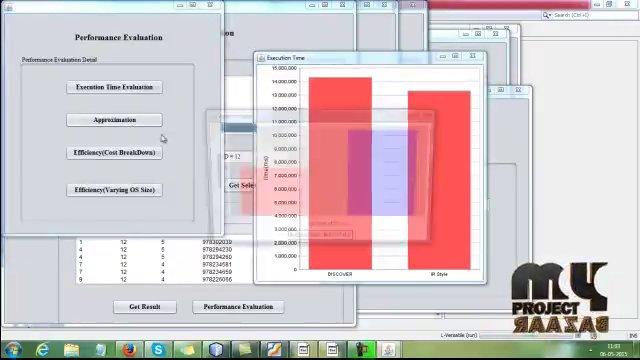
click(113, 119)
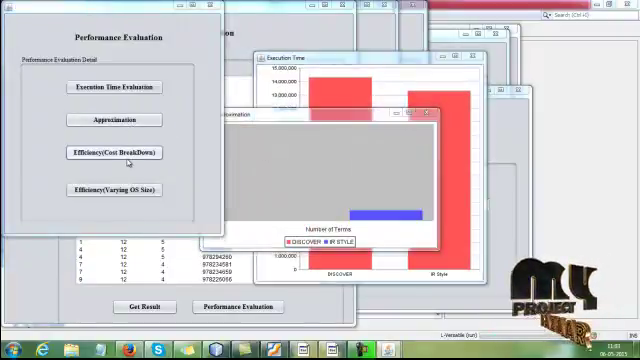
click(114, 190)
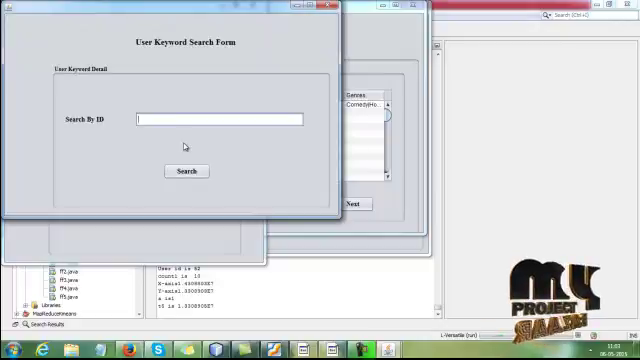
- Search for ID 10 and continue past its tuple sets
text(10)
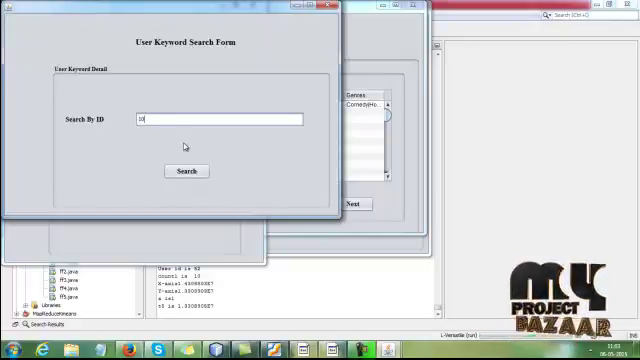
click(183, 171)
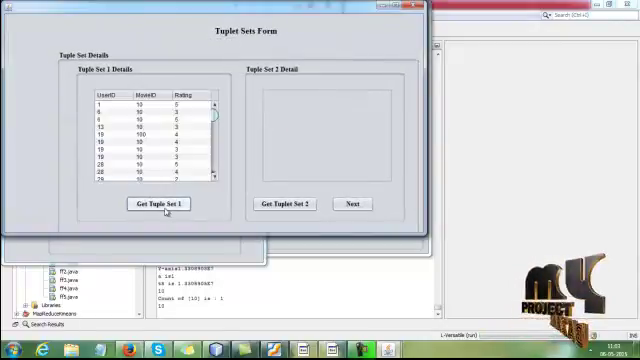
click(285, 204)
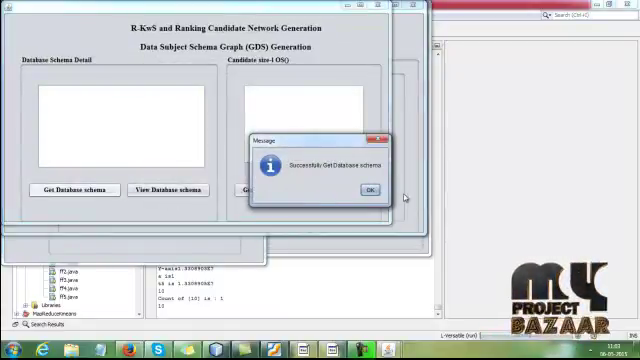
- Acknowledge the schema and candidate networks, moving on to the pruning step
click(369, 187)
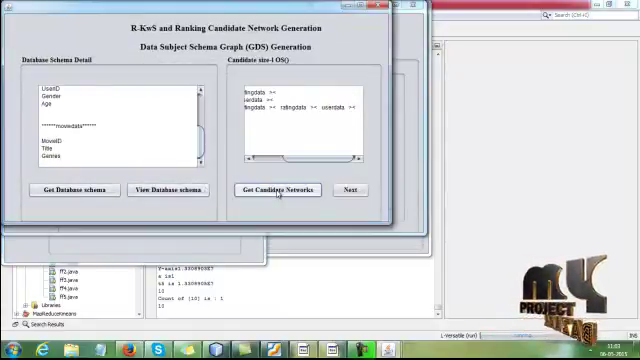
click(343, 190)
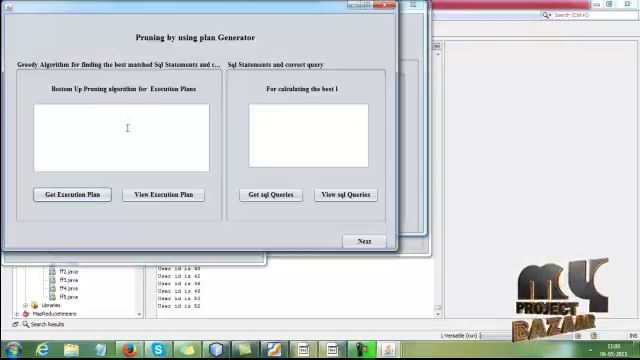
- Generate and verify ID 10's SQL queries, selecting the ratingdata UserID = 52 query
click(179, 195)
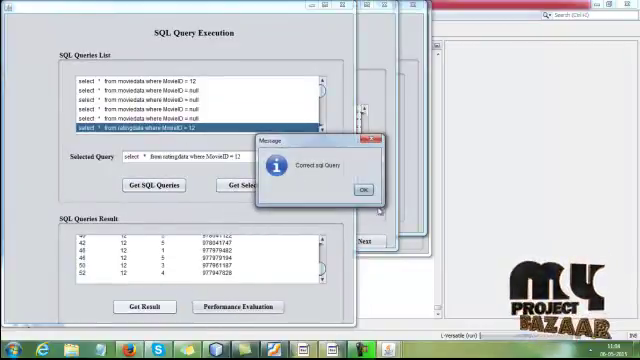
click(368, 188)
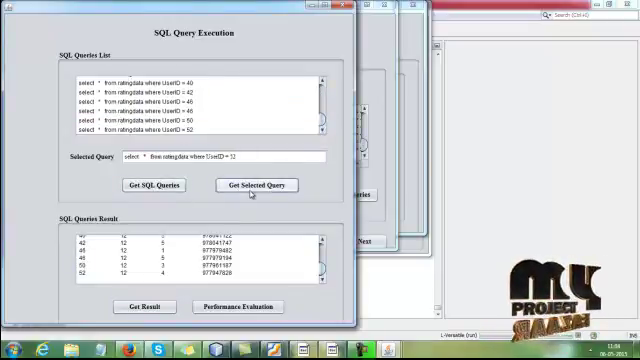
click(256, 185)
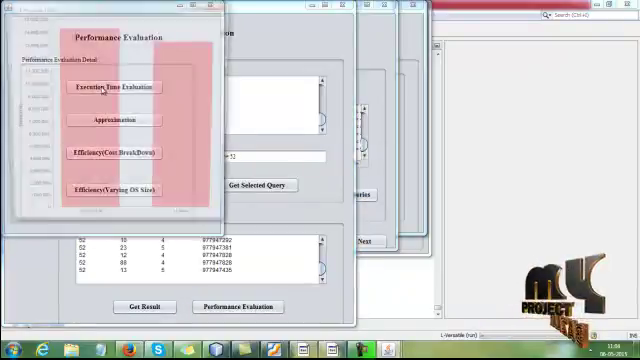
- Show the execution time and cost-breakdown efficiency charts for the UserID = 52 run
click(116, 87)
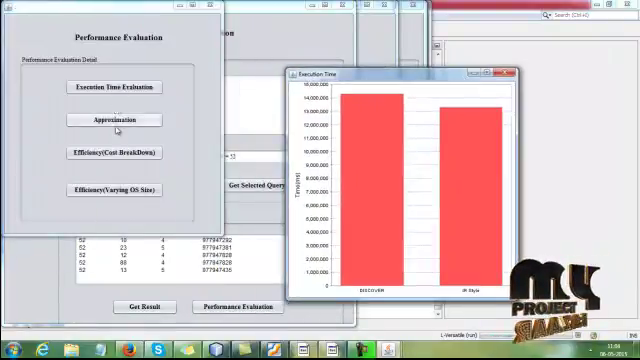
click(114, 153)
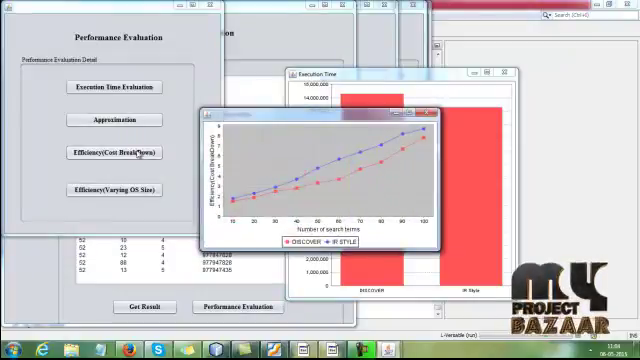